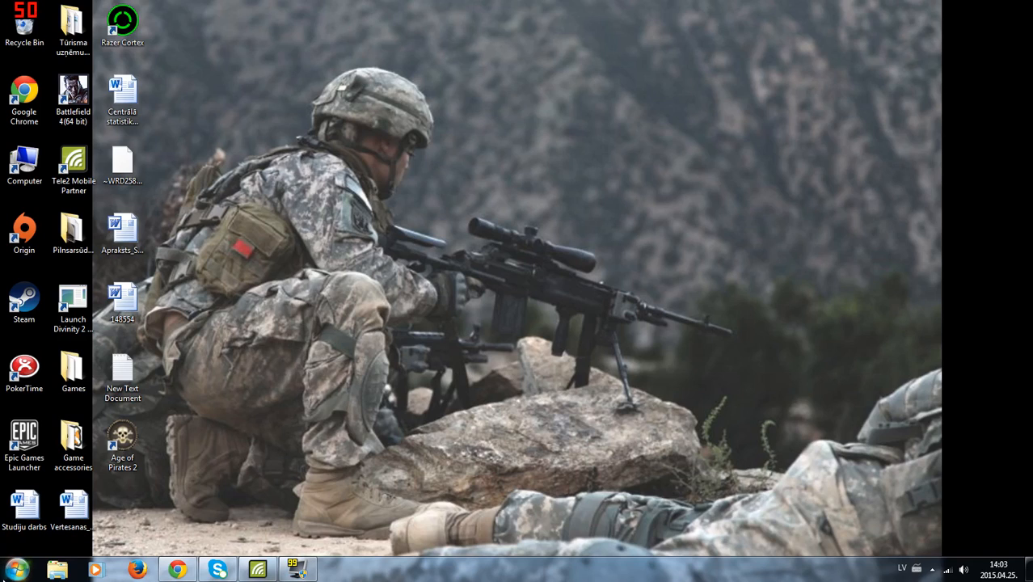
Locate NVIDIA PhysX 9.13.0725 in Programs and Features and bring up its actions
click(333, 569)
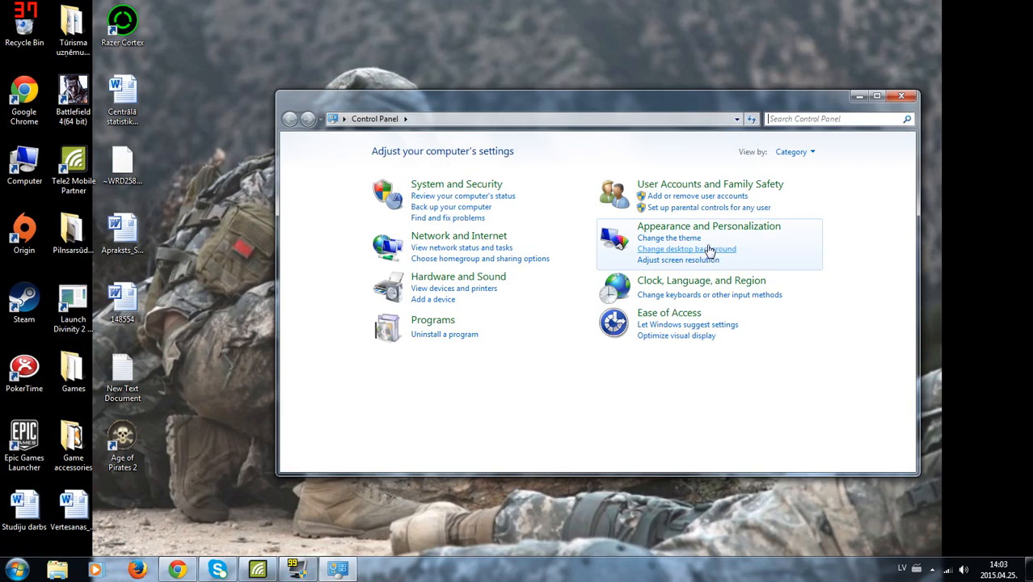
click(444, 333)
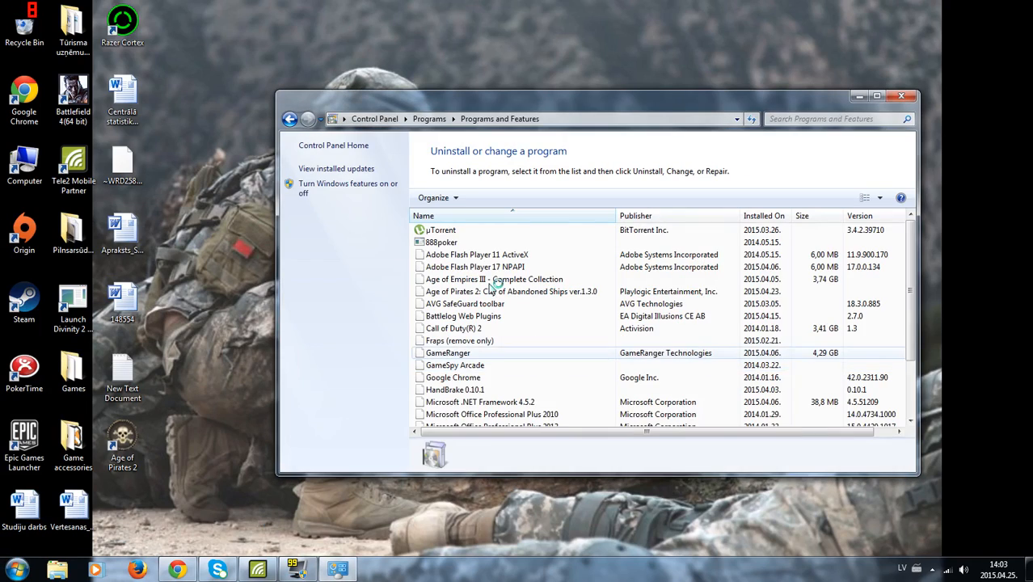
click(496, 278)
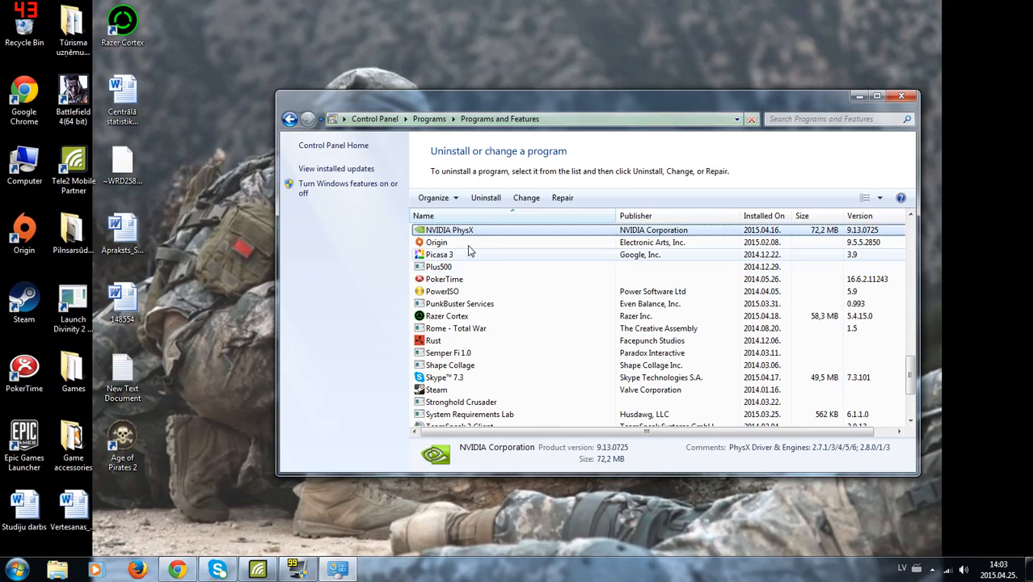
right_click(474, 230)
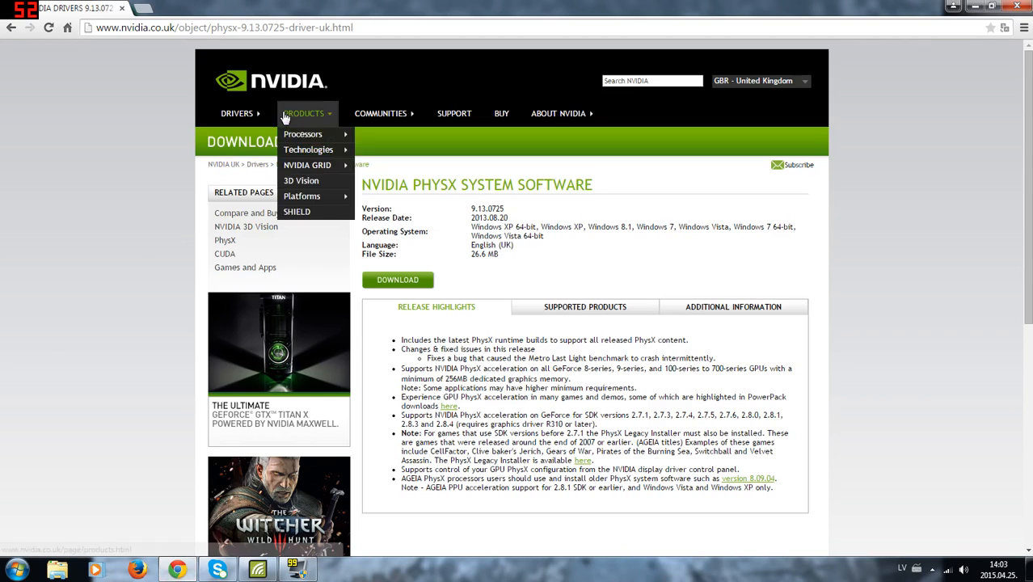
mouse_move(233, 121)
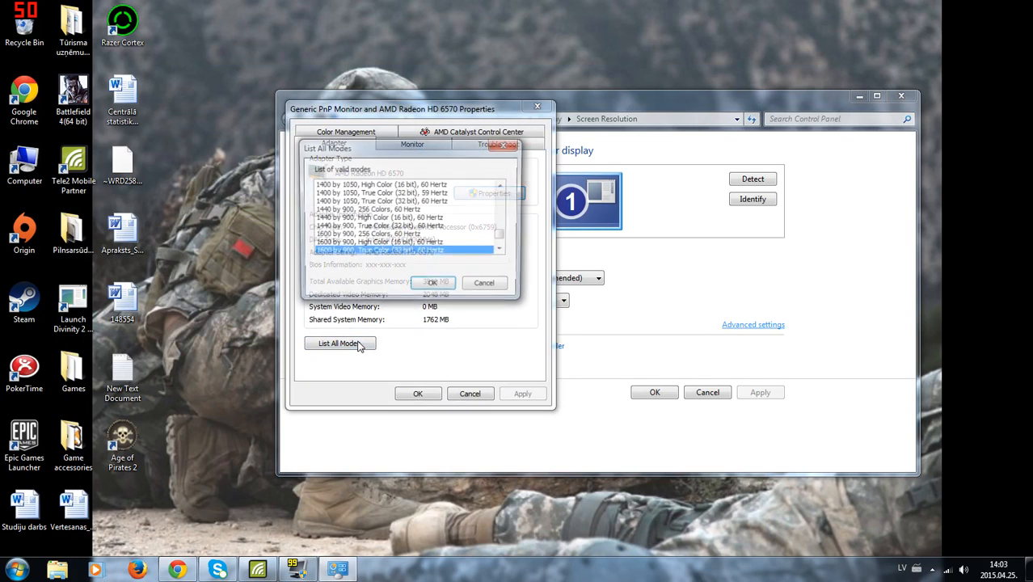
Select a 1600 by 900 mode from List All Modes and close the adapter properties
click(339, 343)
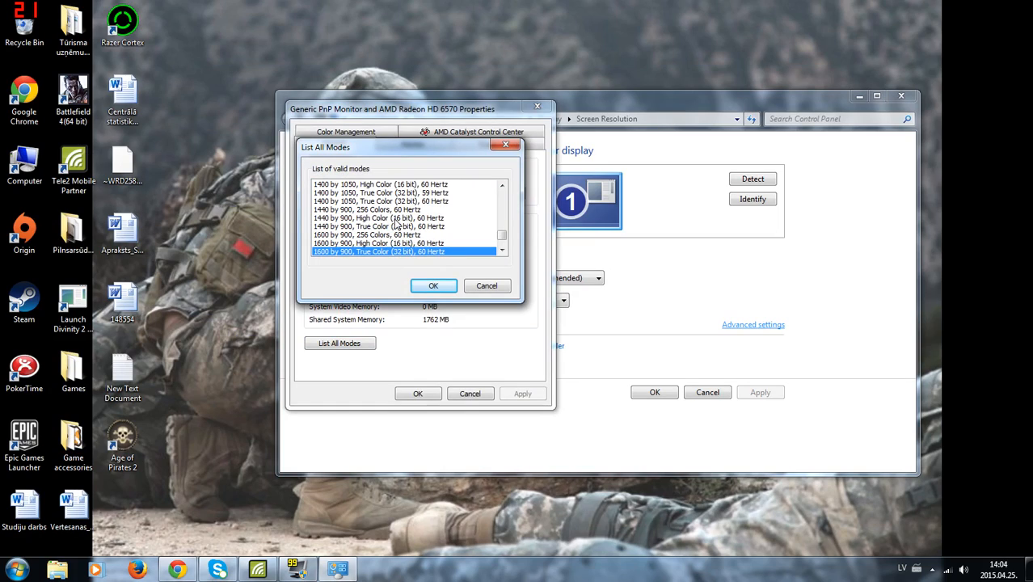
mouse_move(459, 223)
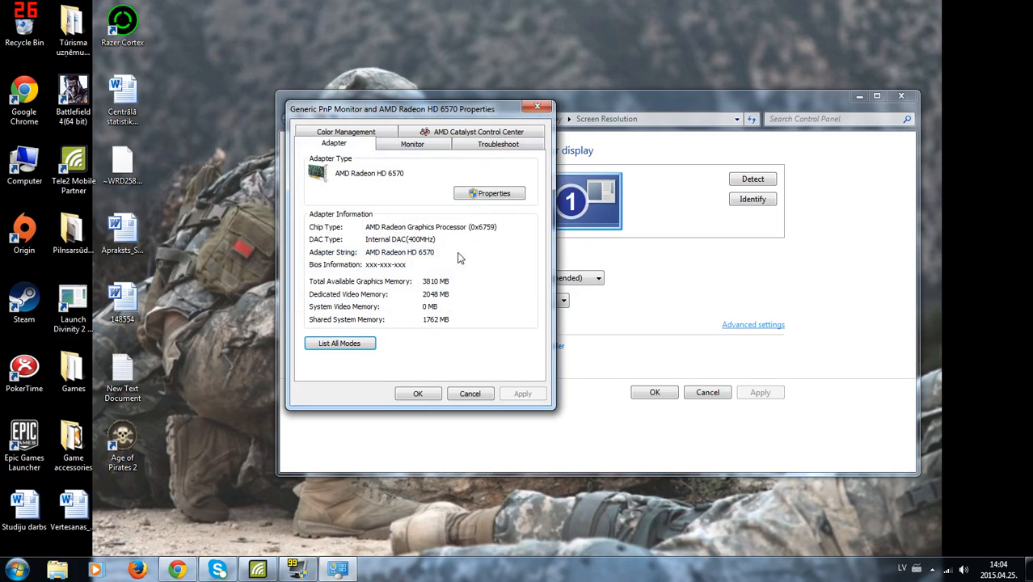
click(470, 393)
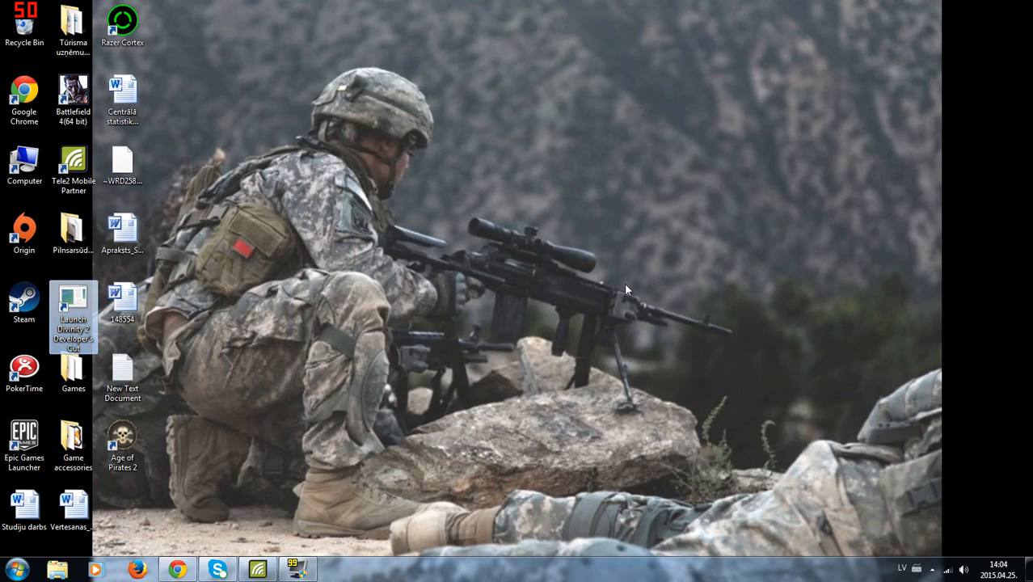
mouse_move(616, 304)
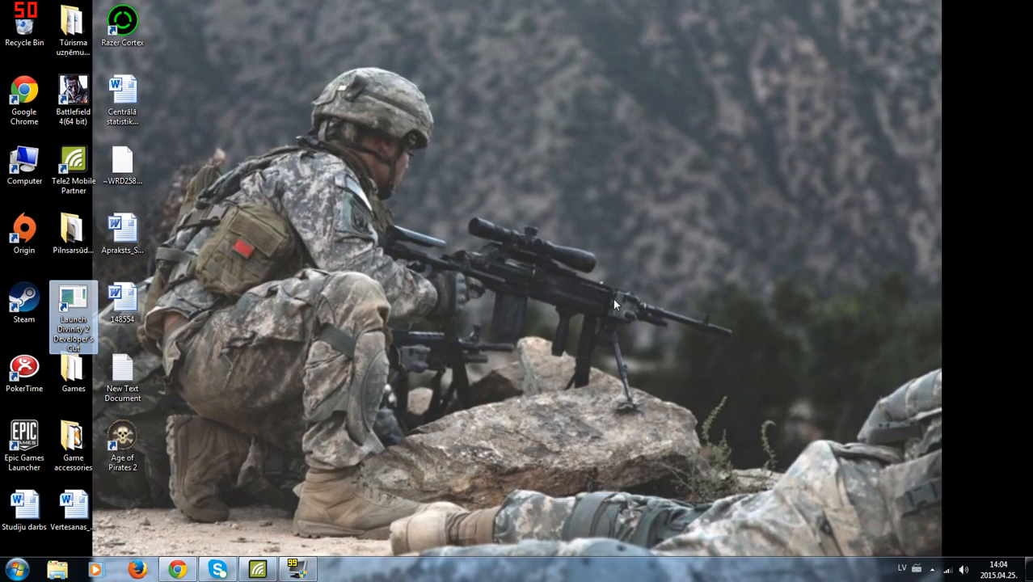
mouse_move(294, 369)
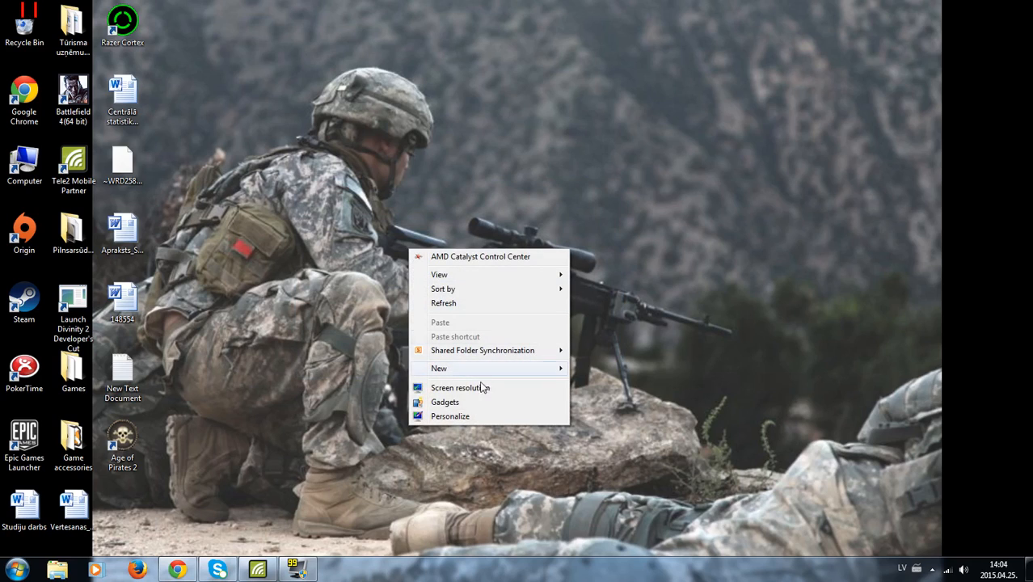
Reopen Screen Resolution from the desktop, showing 1600 × 900 landscape
click(459, 388)
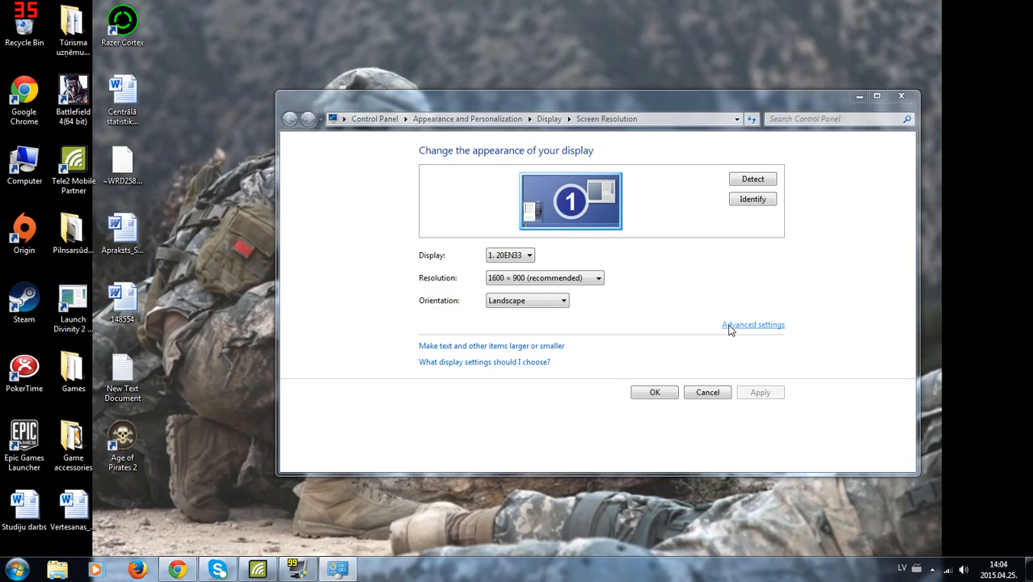